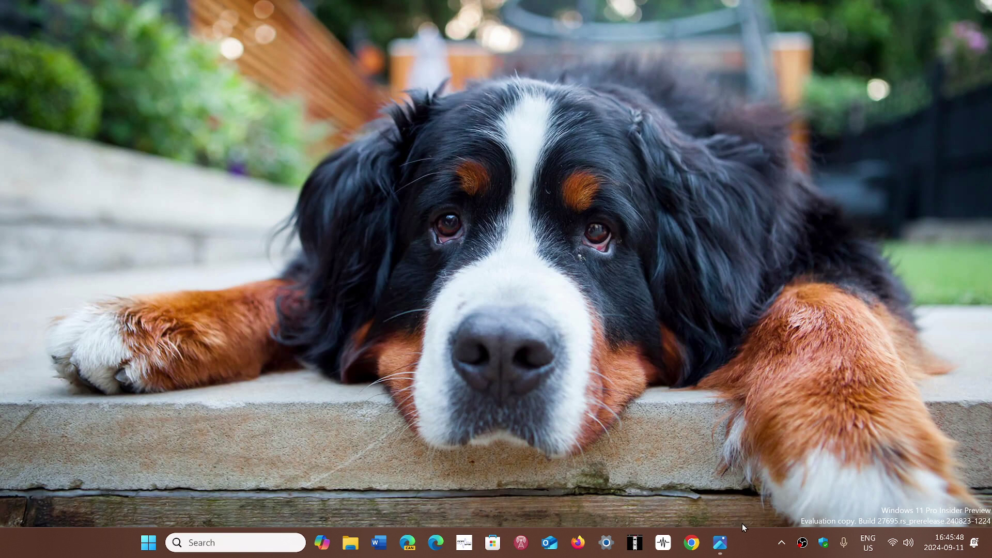
Step: Bring up the Photos app showing the photographed Updates available list with the Defender error
{"action": "left_click", "coordinate": [720, 541]}
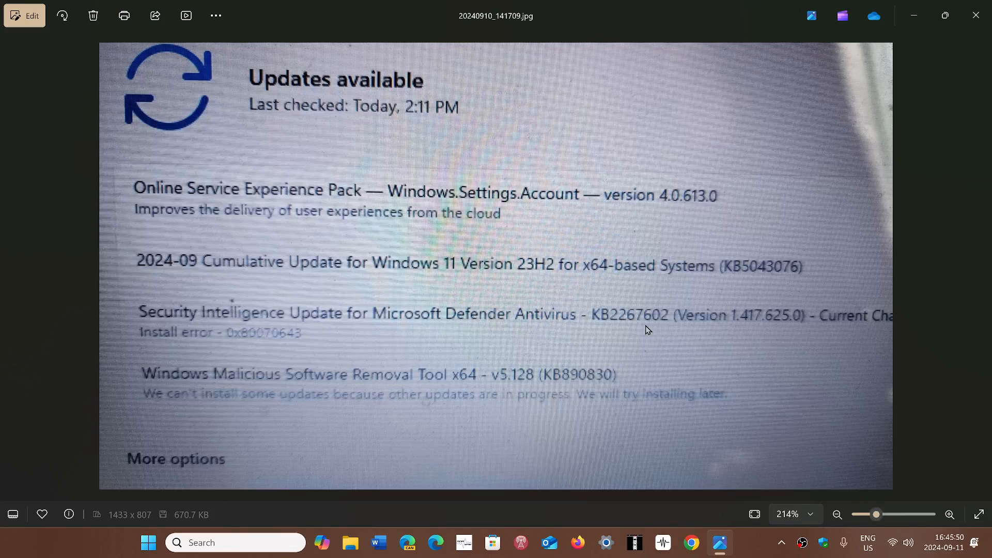
{"action": "mouse_move", "coordinate": [138, 196]}
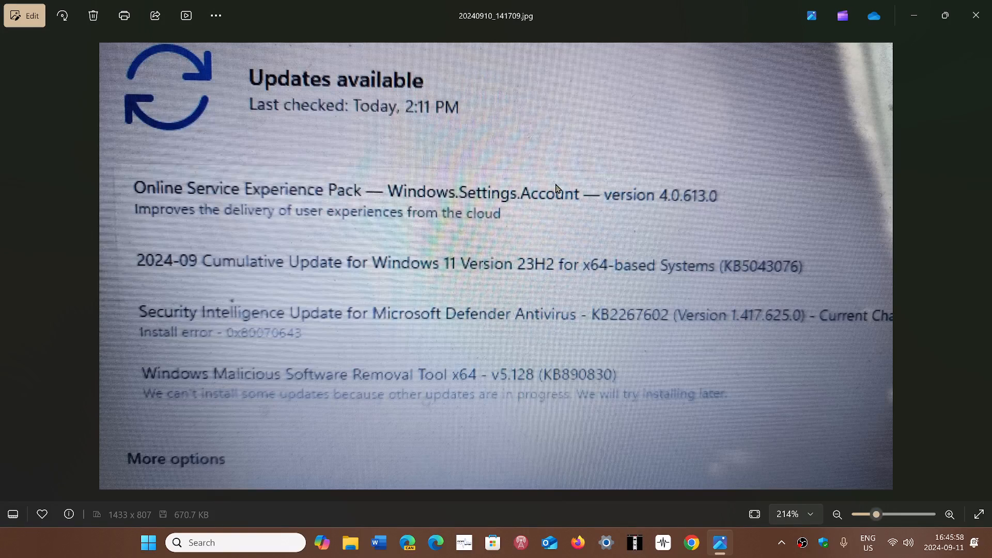
{"action": "mouse_move", "coordinate": [571, 298]}
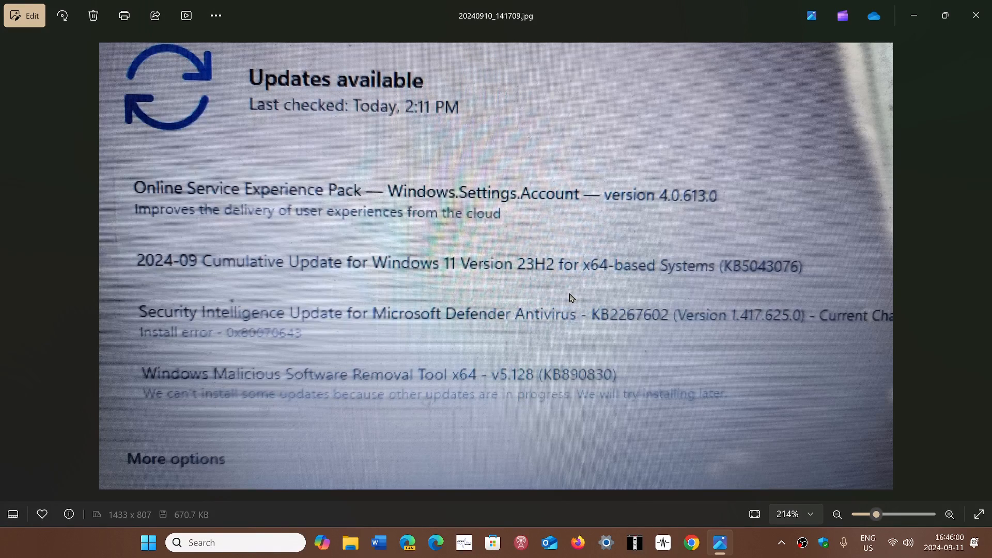
{"action": "mouse_move", "coordinate": [244, 223]}
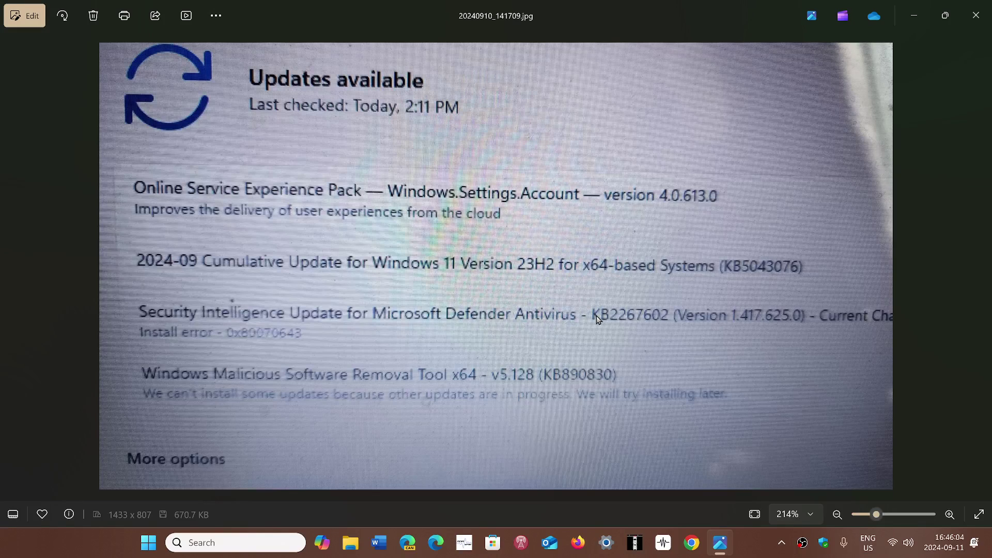
{"action": "mouse_move", "coordinate": [704, 442]}
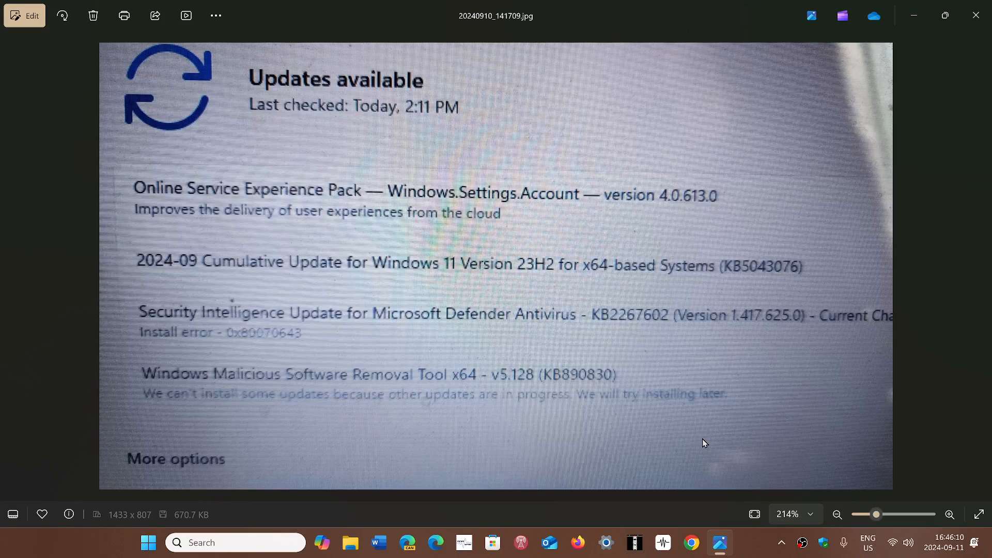
{"action": "mouse_move", "coordinate": [697, 207]}
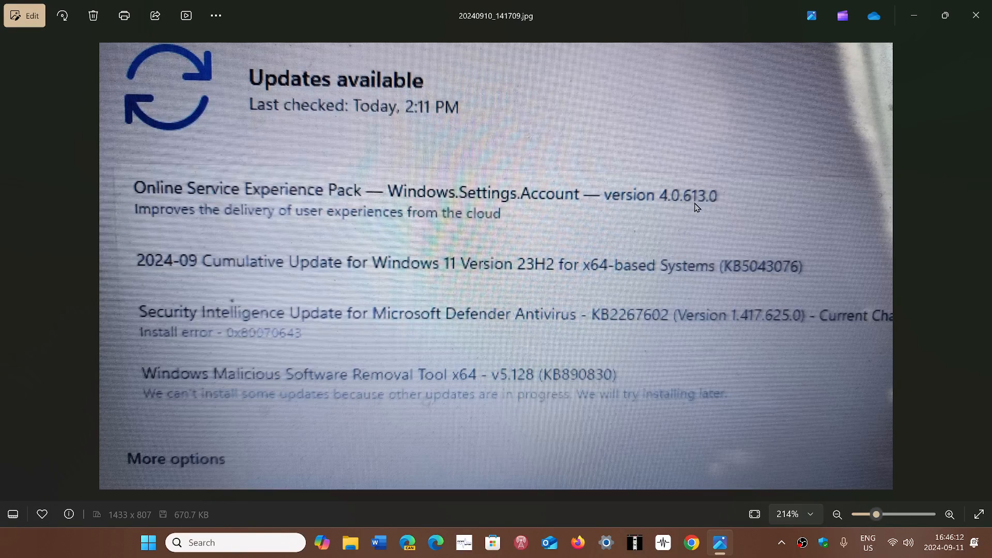
{"action": "mouse_move", "coordinate": [511, 440]}
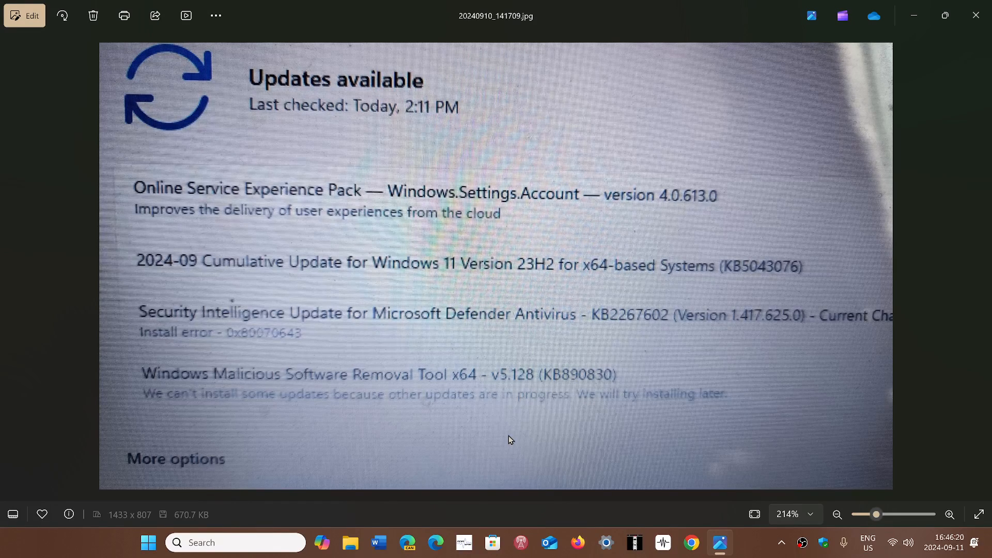
{"action": "mouse_move", "coordinate": [285, 347]}
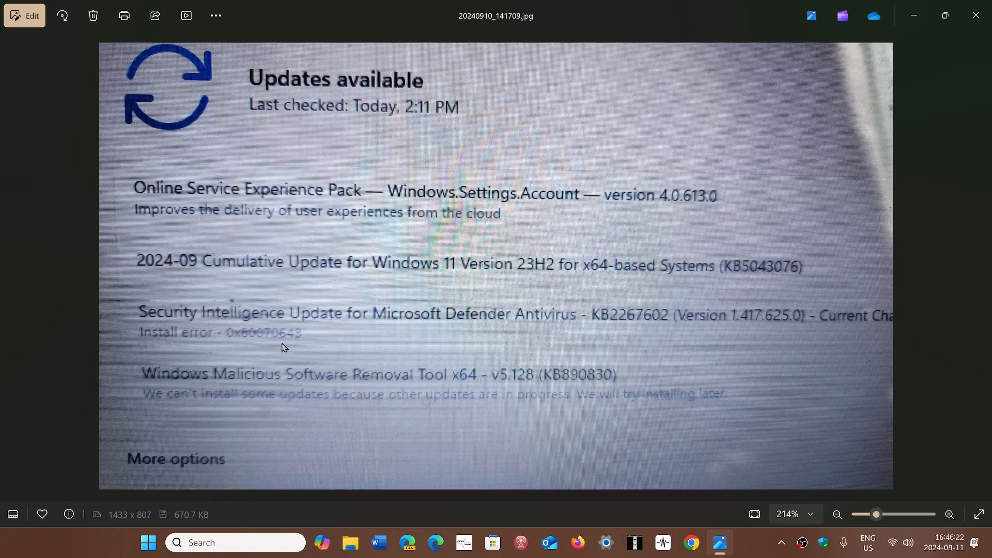
{"action": "mouse_move", "coordinate": [476, 383]}
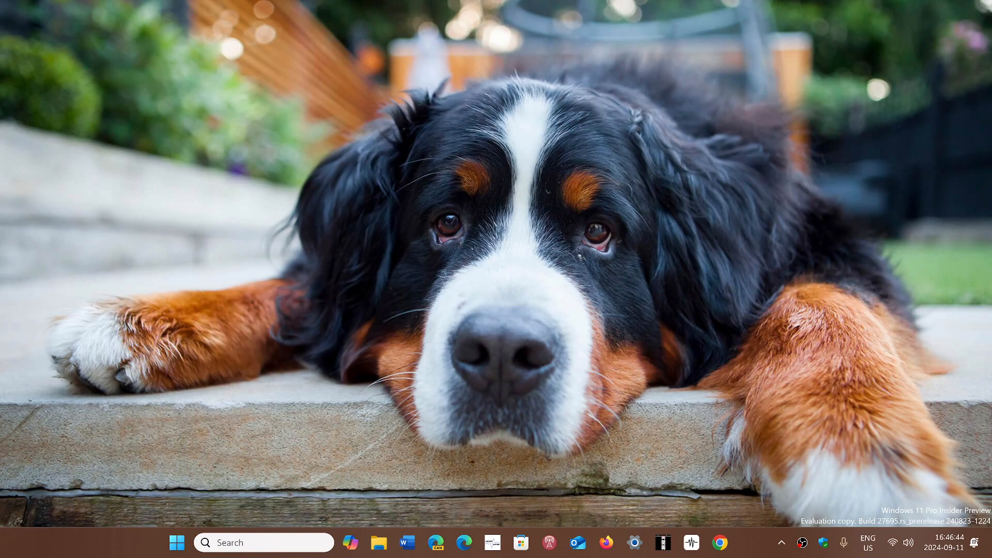
{"action": "mouse_move", "coordinate": [526, 455]}
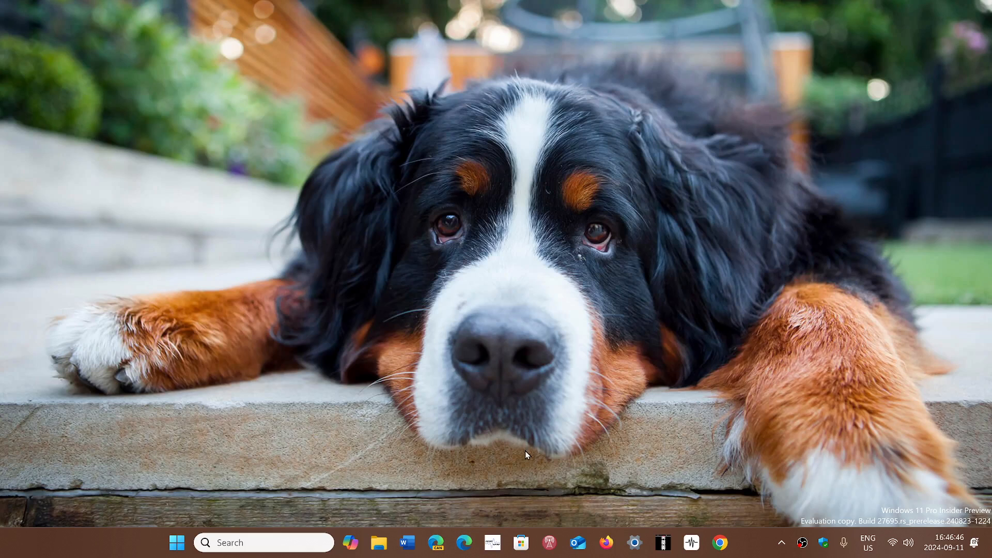
{"action": "mouse_move", "coordinate": [635, 542]}
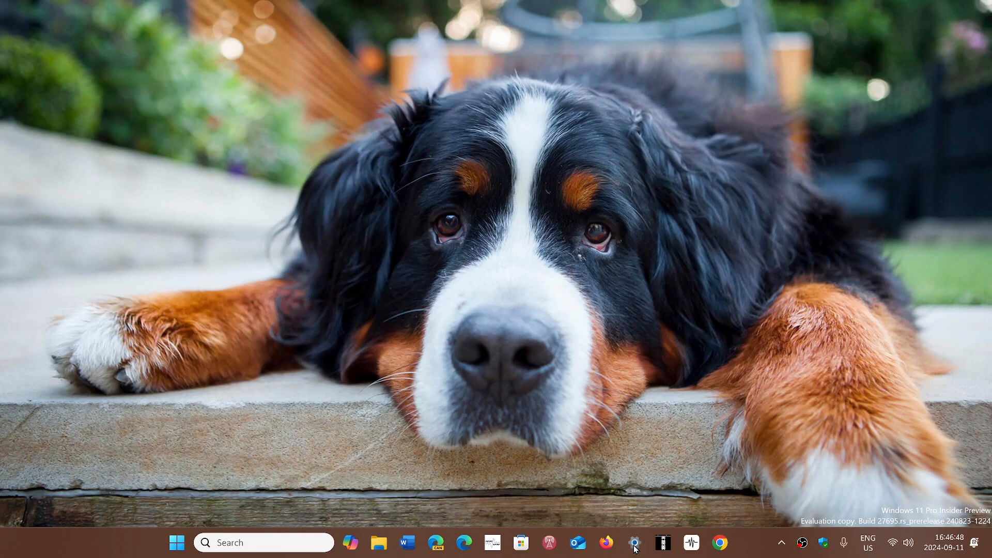
Step: Go from the taskbar into Settings' Windows Update page, which reports the device up to date
{"action": "left_click", "coordinate": [635, 543]}
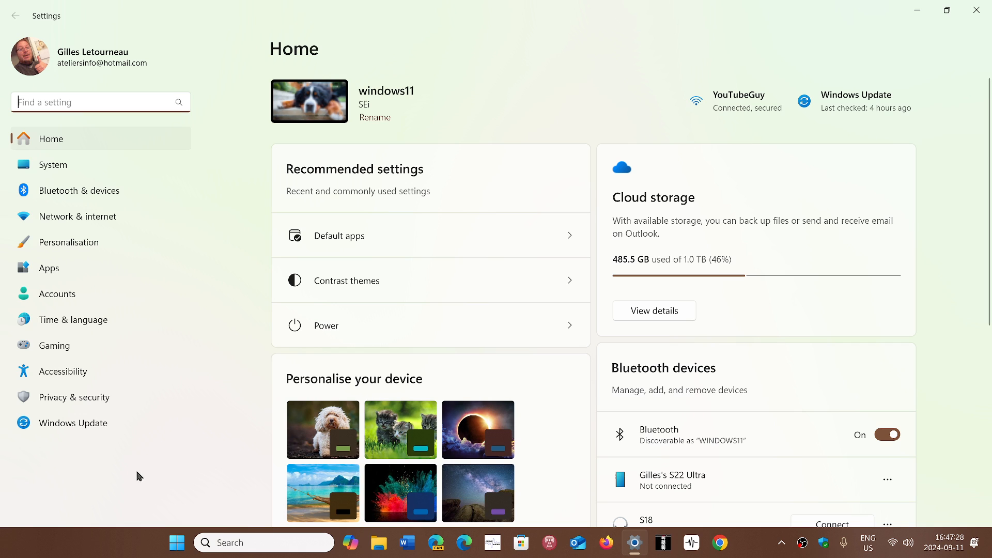
{"action": "mouse_move", "coordinate": [176, 480]}
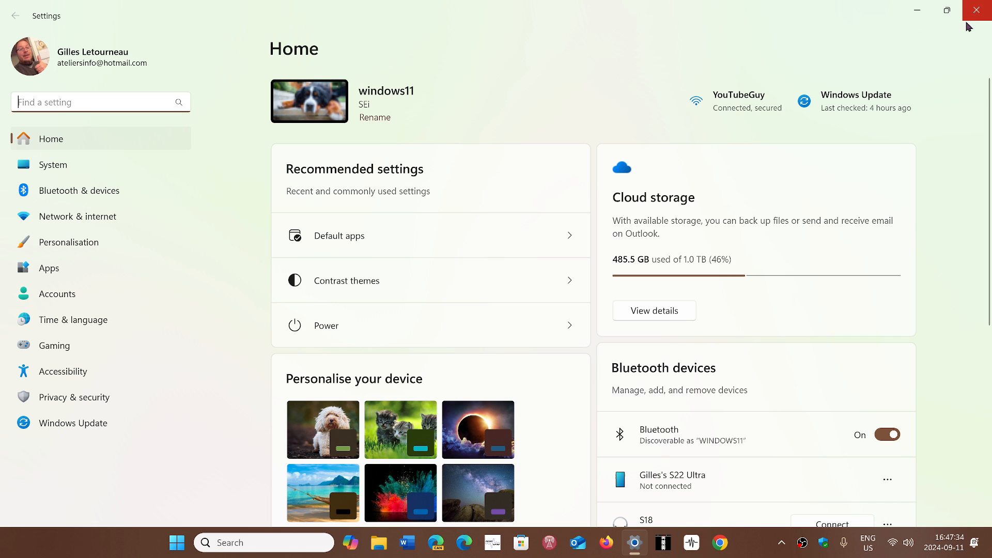
{"action": "mouse_move", "coordinate": [182, 409]}
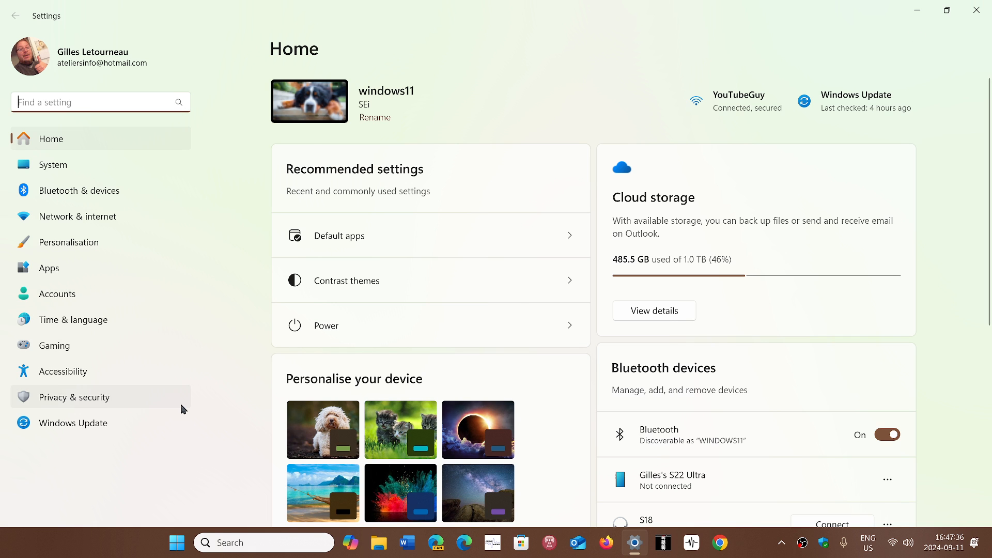
{"action": "mouse_move", "coordinate": [124, 425]}
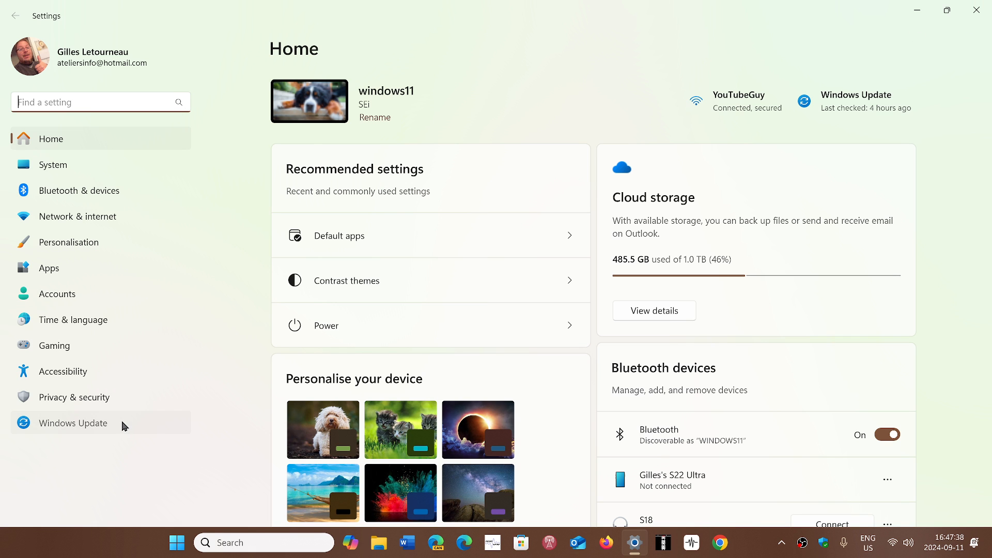
{"action": "left_click", "coordinate": [72, 424]}
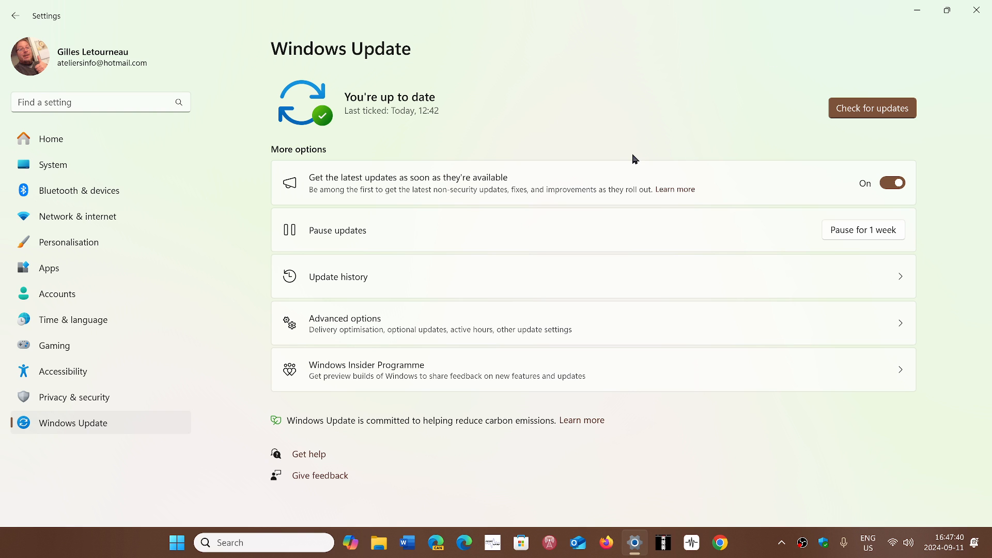
{"action": "mouse_move", "coordinate": [978, 10]}
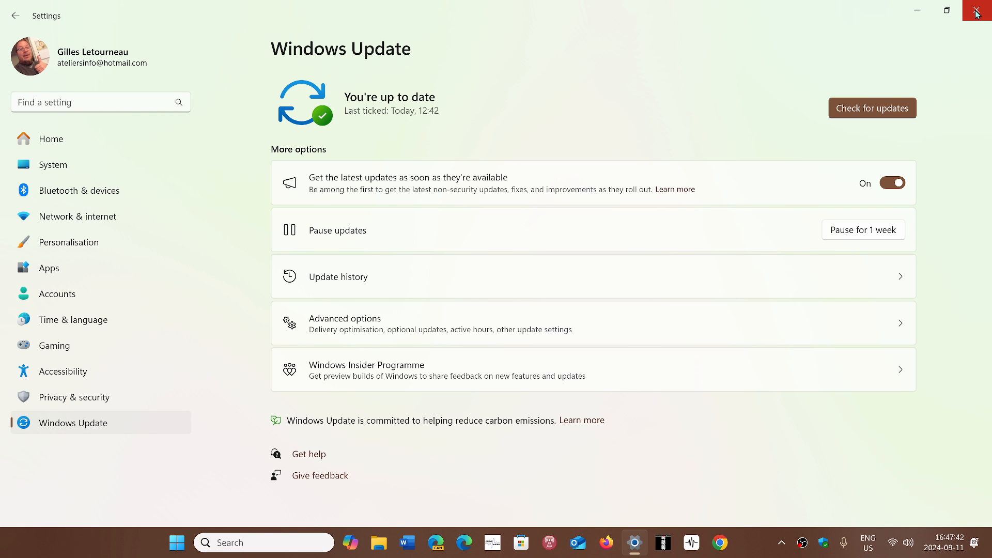
Step: Close Settings, returning to the desktop with the dog wallpaper
{"action": "left_click", "coordinate": [978, 10]}
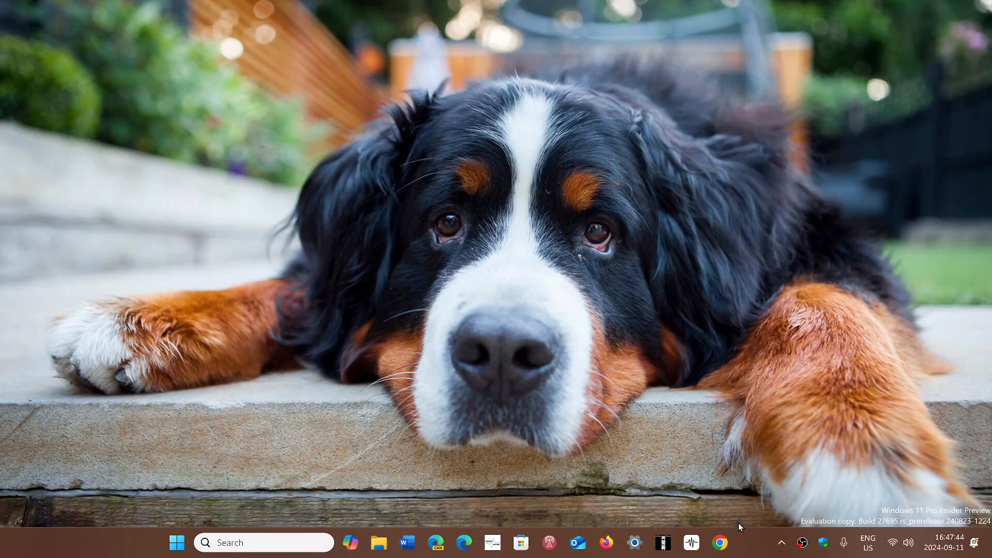
{"action": "mouse_move", "coordinate": [690, 445]}
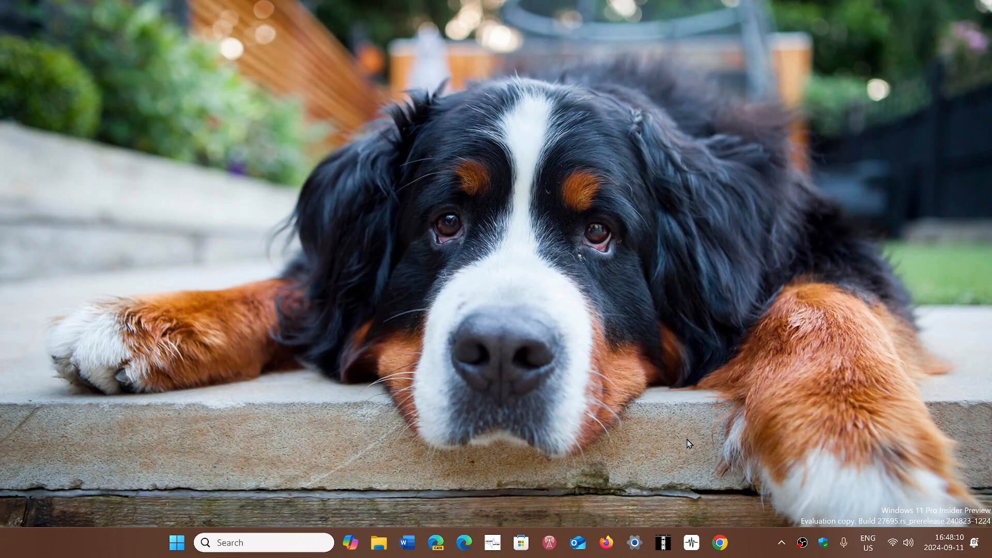
{"action": "mouse_move", "coordinate": [732, 535]}
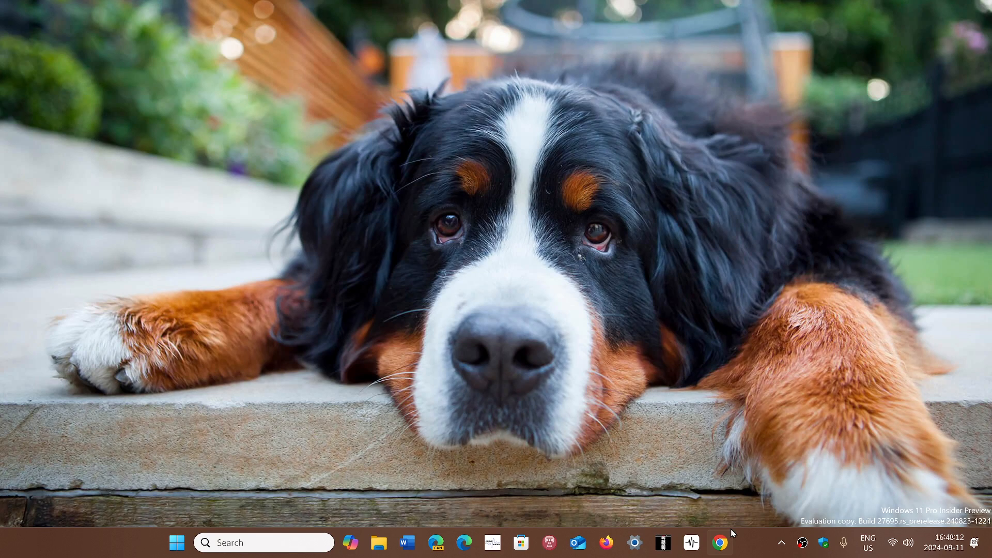
{"action": "mouse_move", "coordinate": [756, 546]}
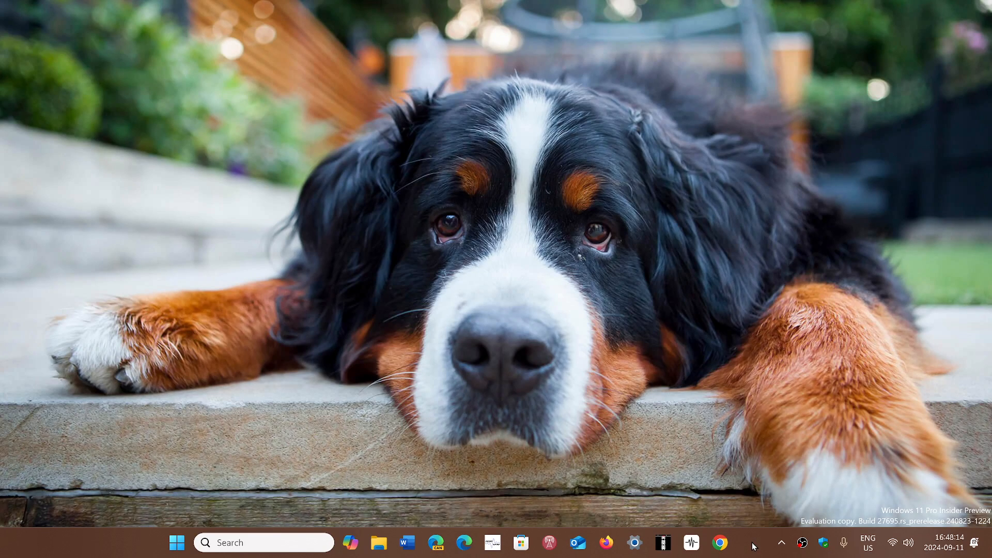